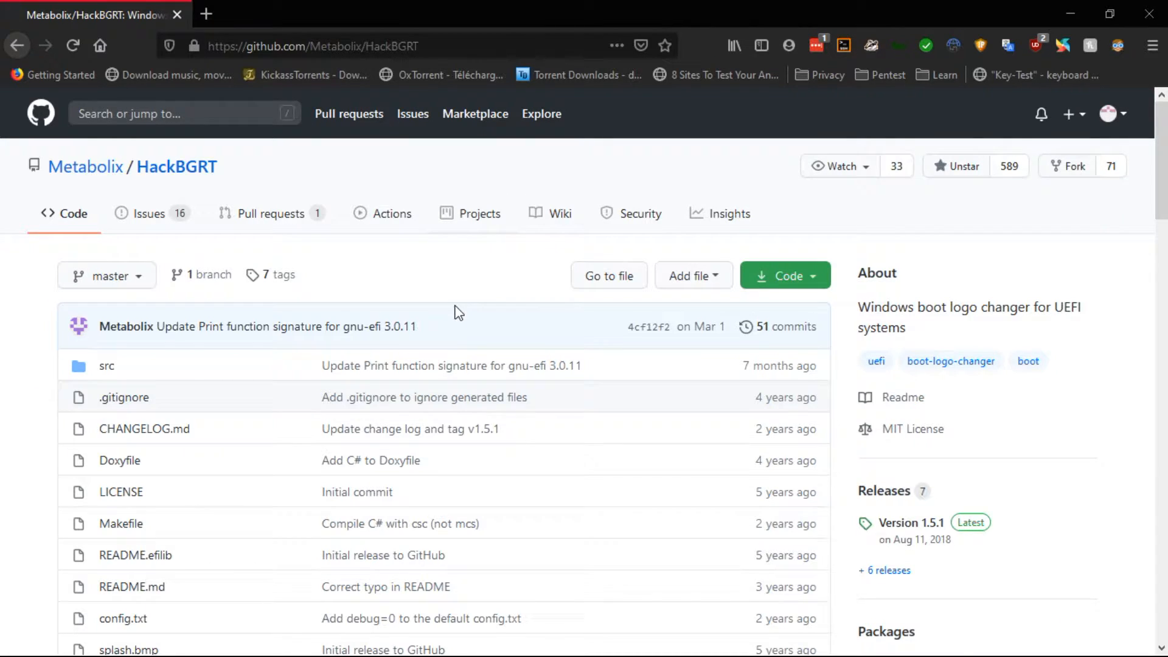
Scroll the HackBGRT README down to its Usage section on UEFI and Secure Boot.
scroll(down, 3)
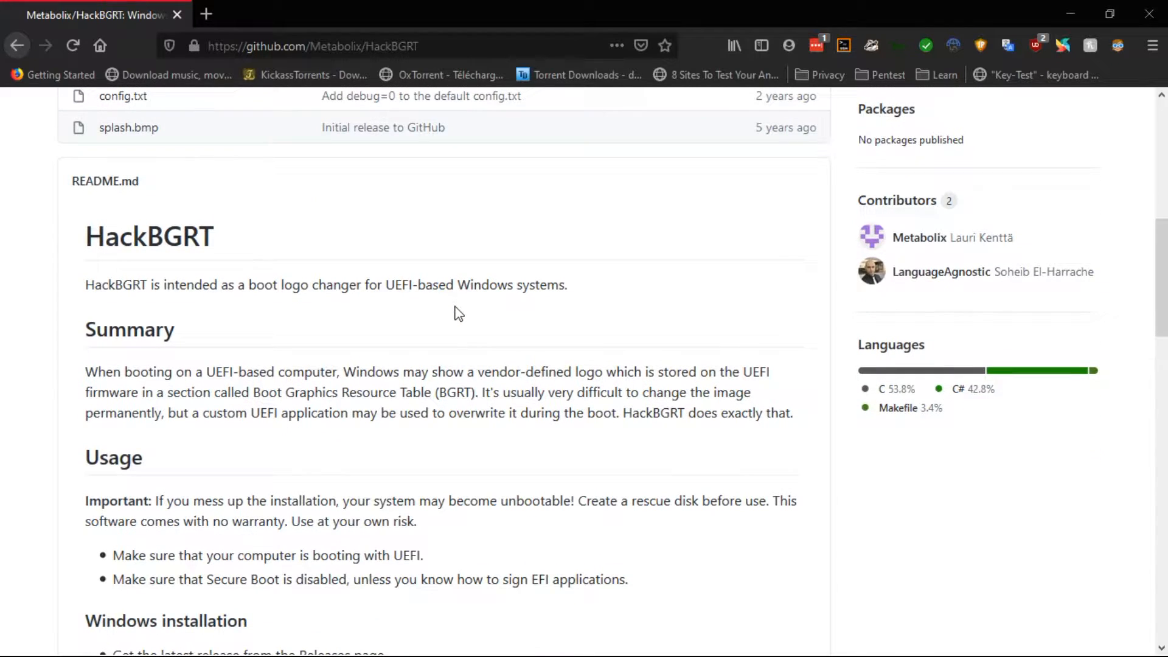
scroll(down, 3)
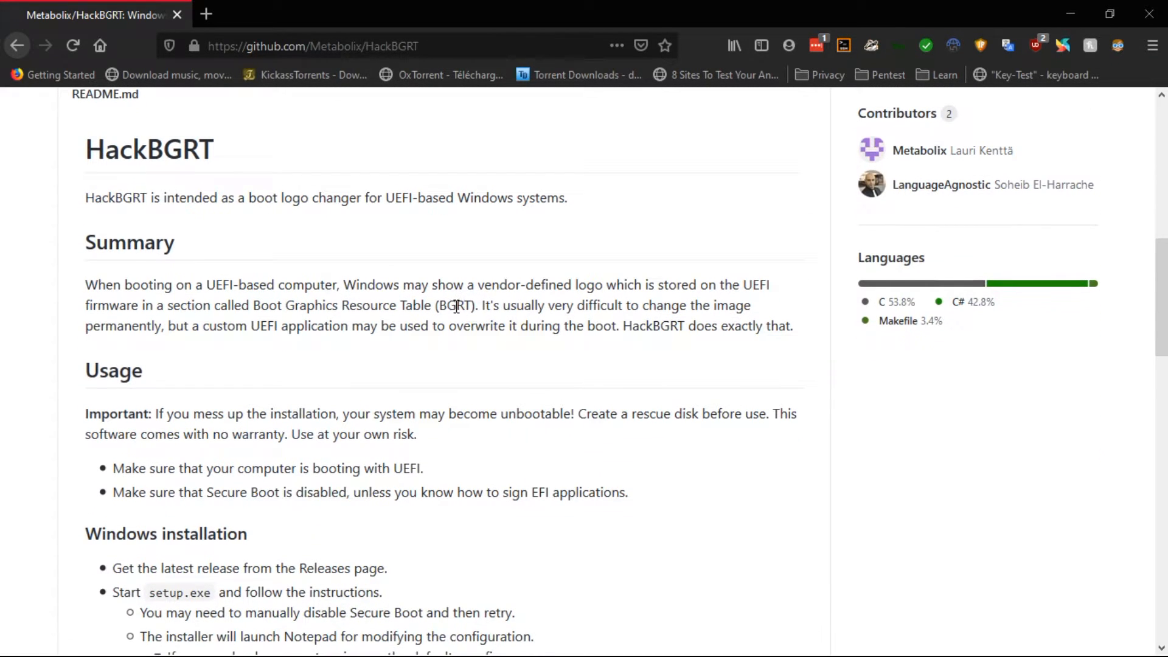
mouse_move(445, 222)
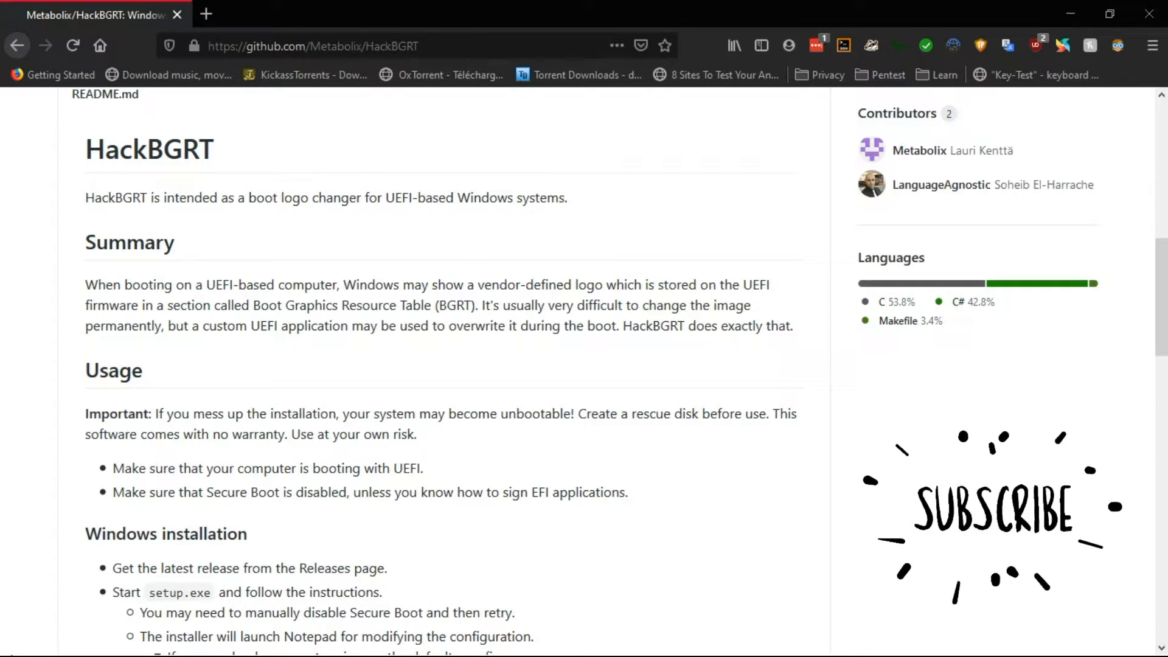
Search 'sy' from Start to launch System Information and check BIOS Mode and Secure Boot State.
click(15, 639)
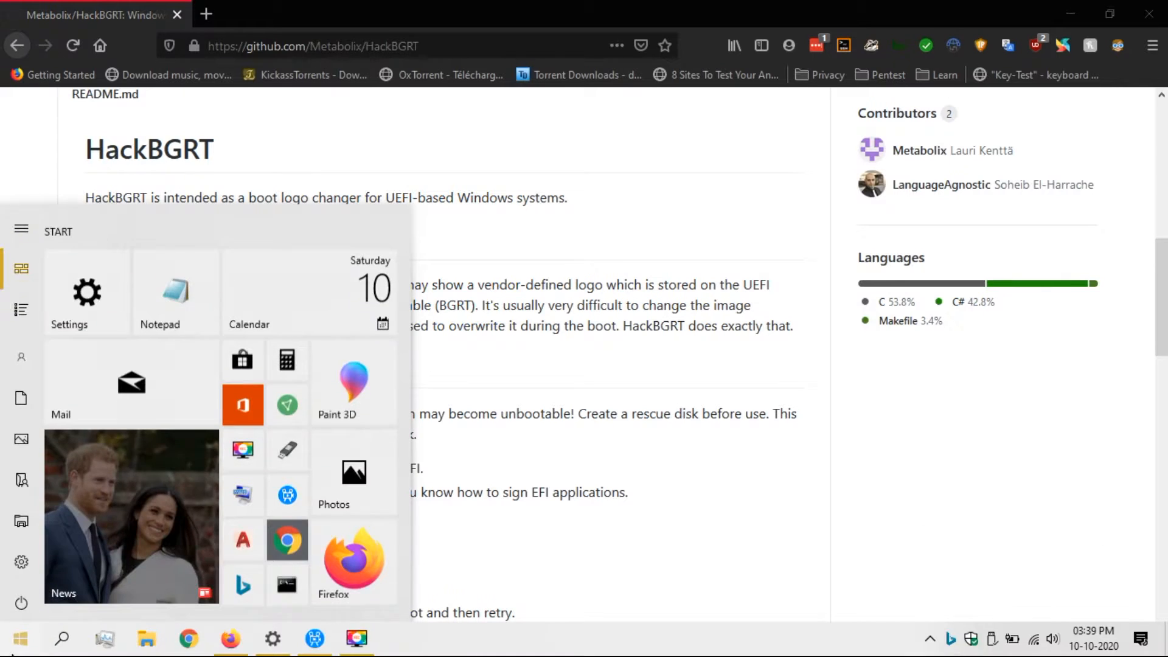
click(61, 639)
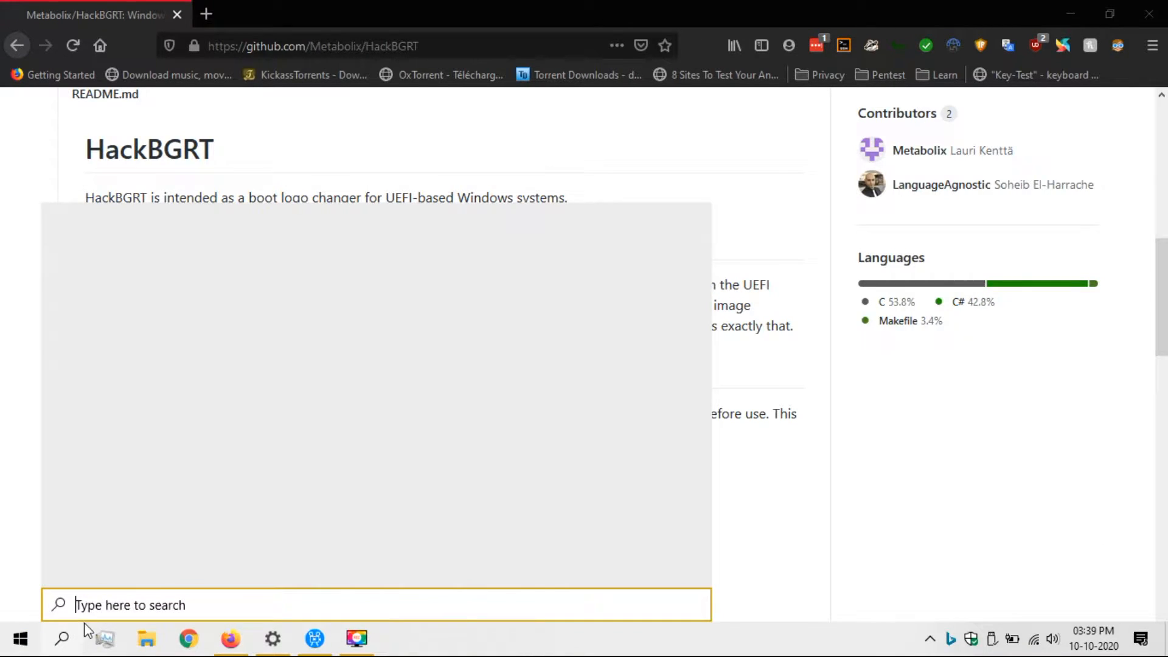
text(sy)
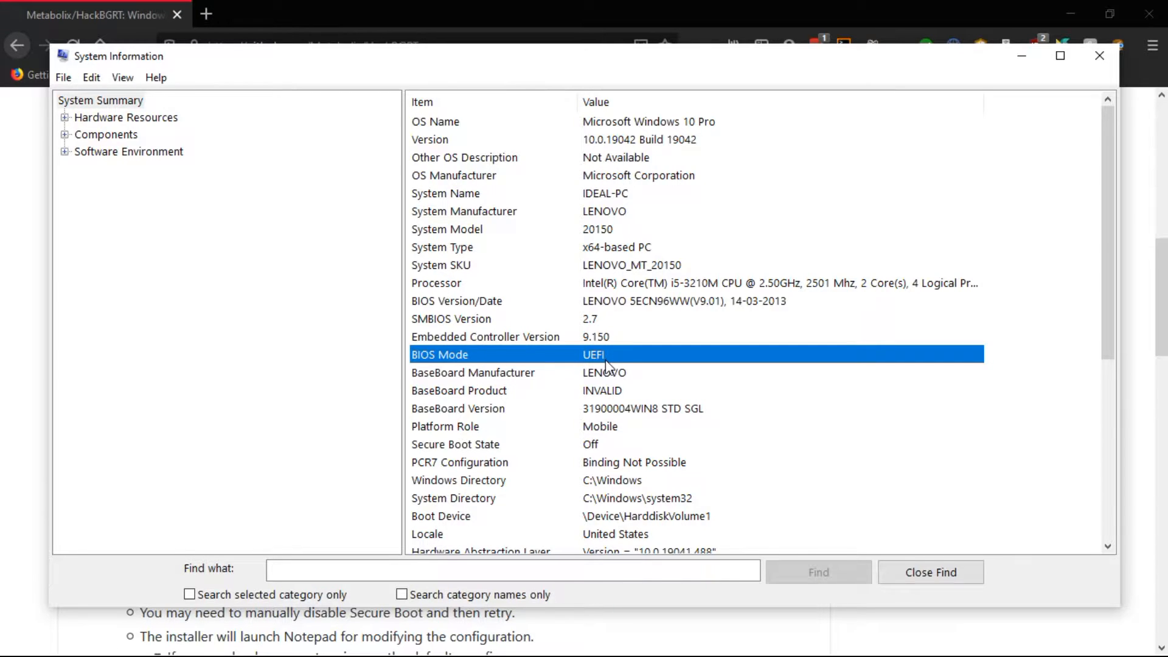
mouse_move(642, 364)
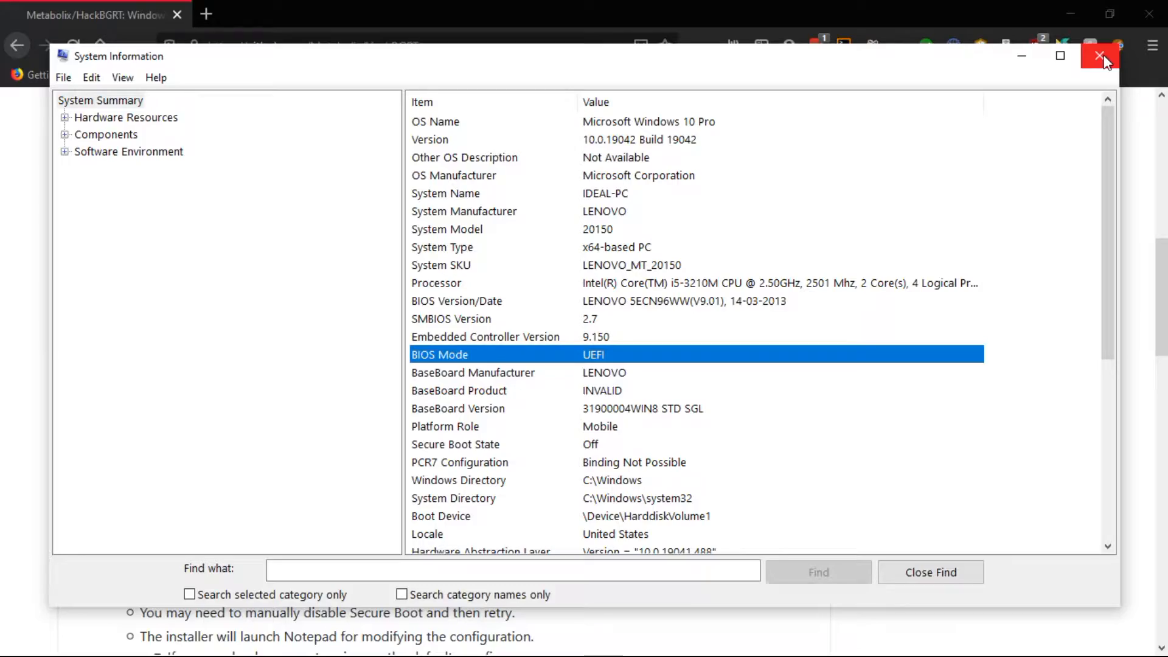
Close System Information and restart the PC into the recovery options.
click(1107, 56)
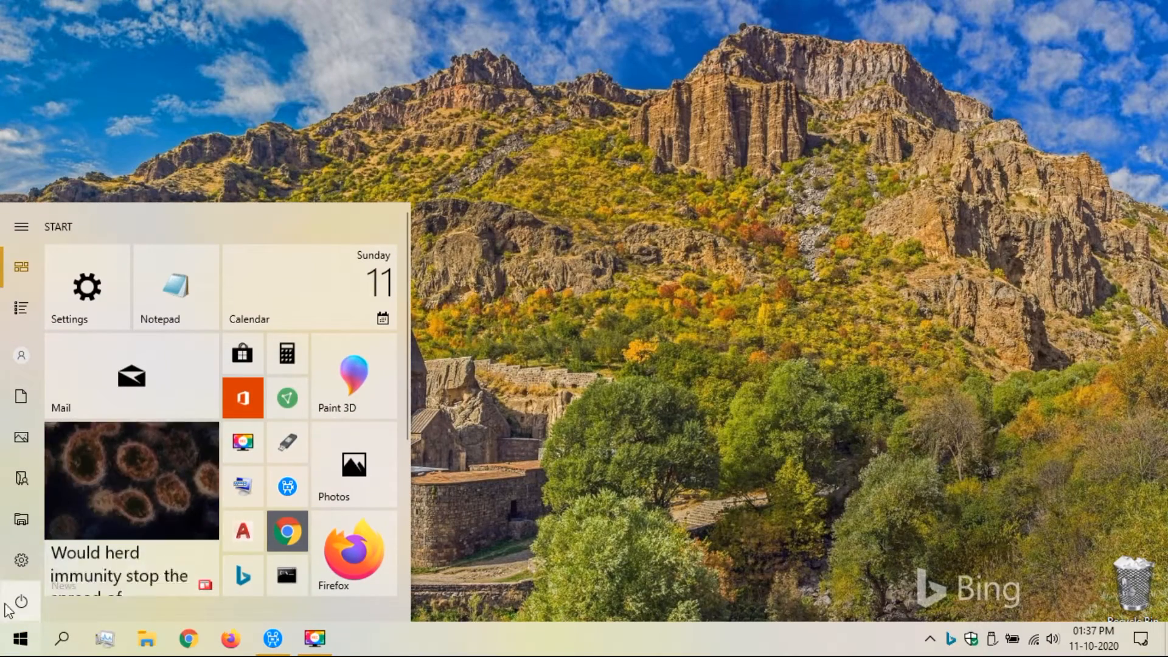
click(20, 602)
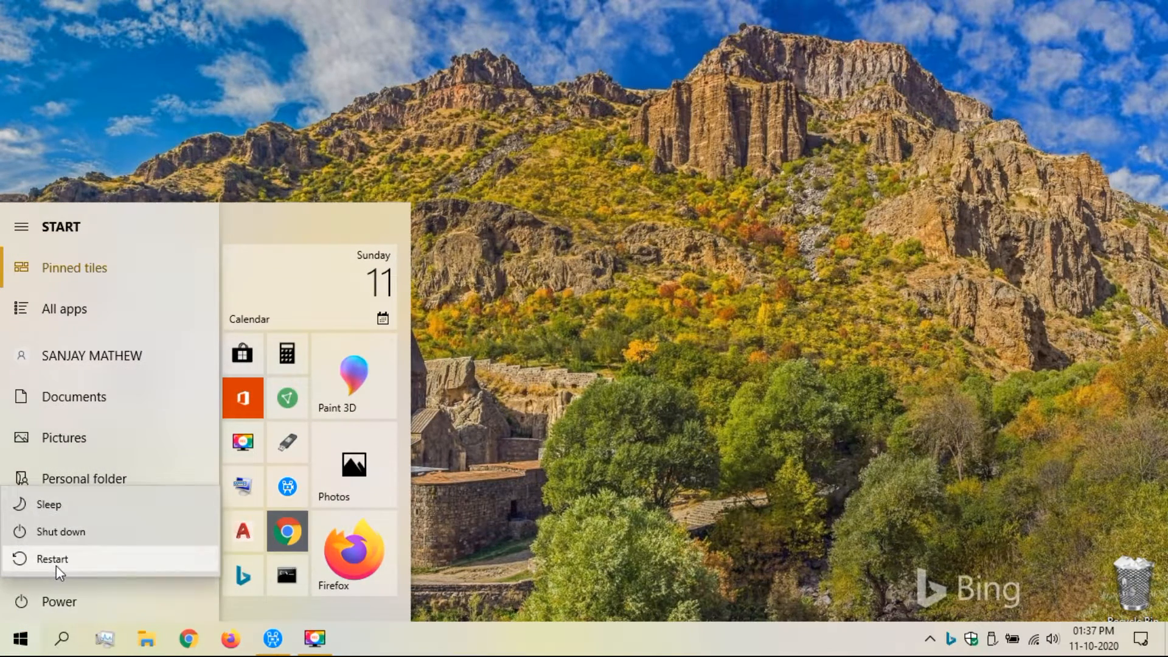
click(51, 558)
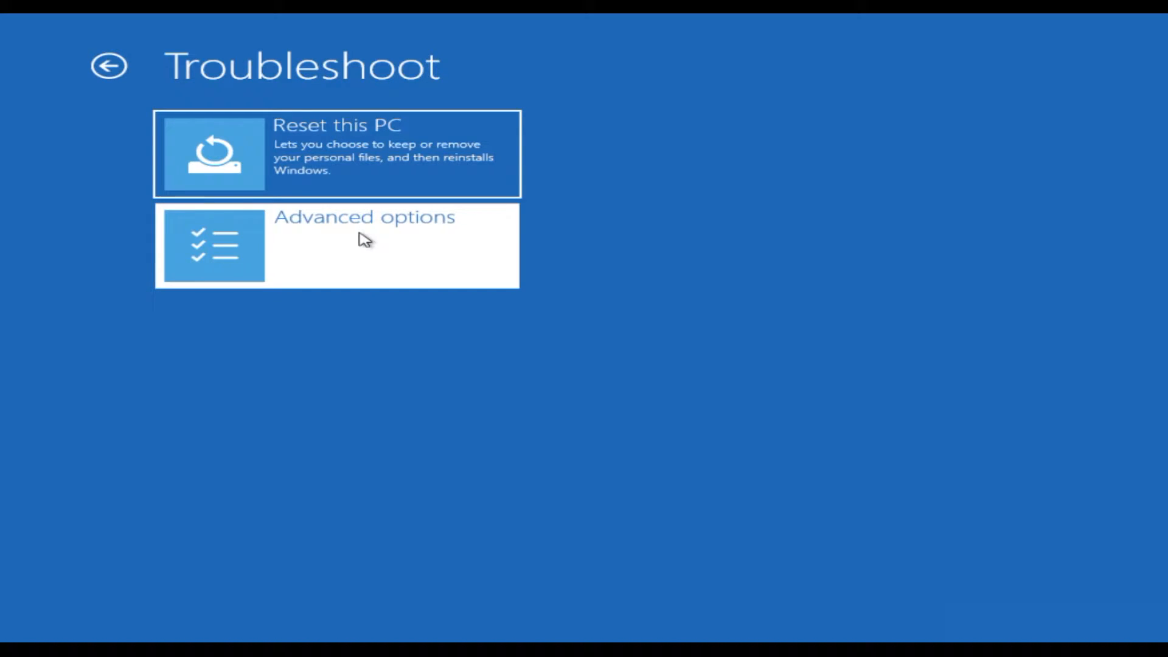
Choose Advanced options > UEFI Firmware Settings and restart into firmware setup.
click(335, 246)
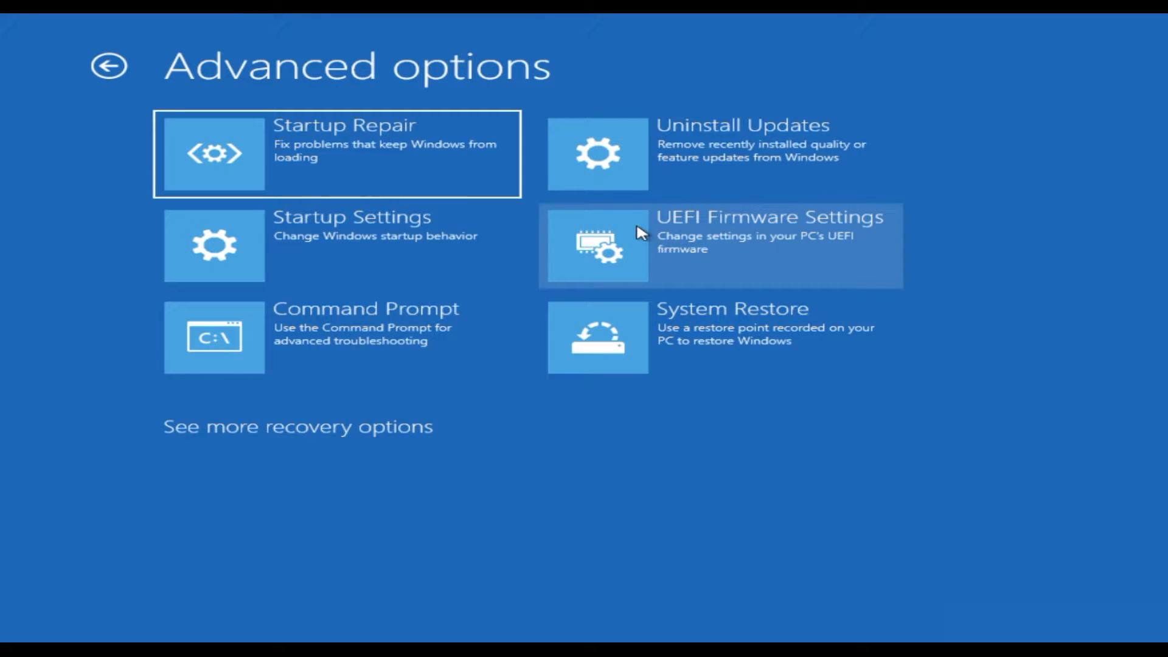
click(720, 246)
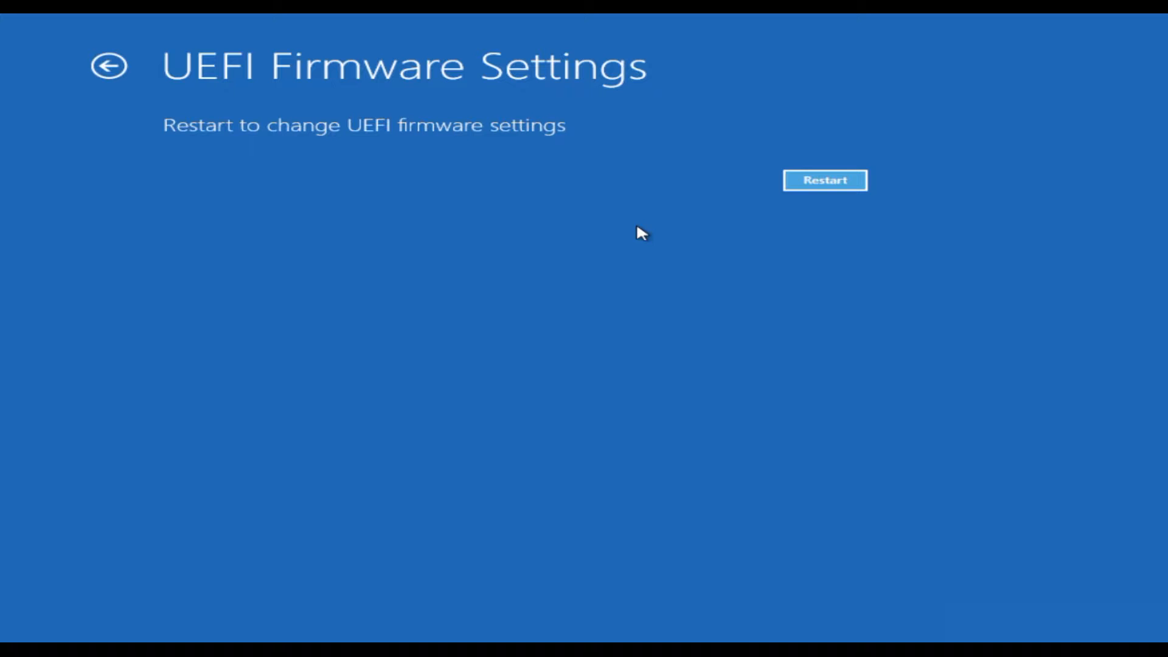
click(825, 180)
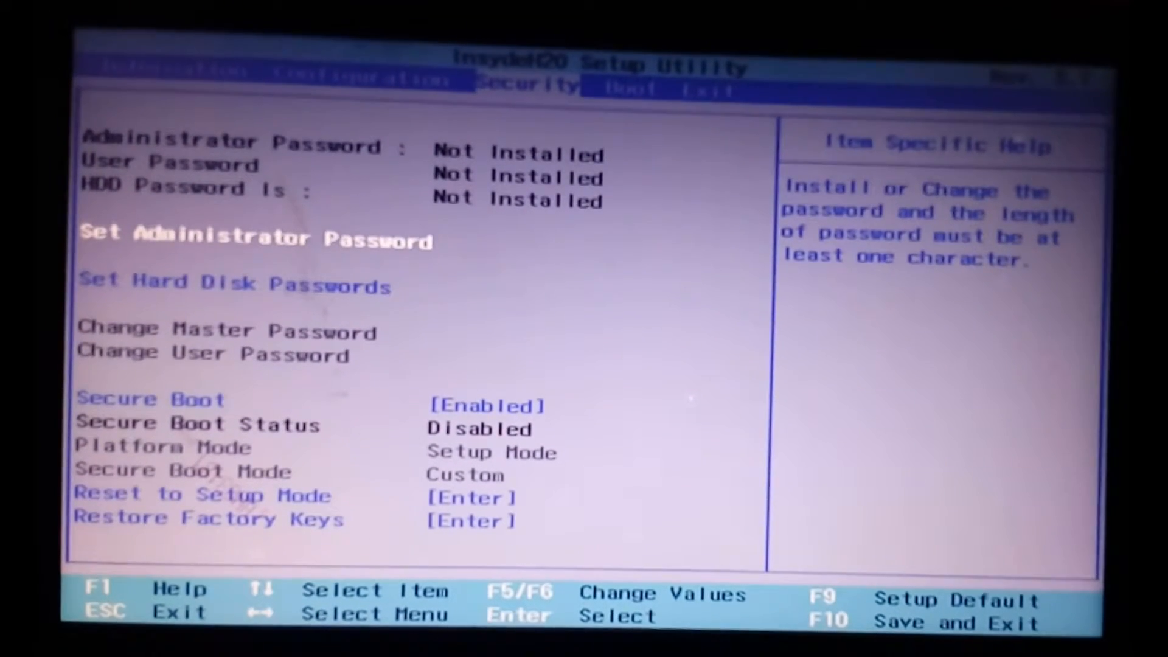
Set Secure Boot to Disabled on the Security page of the setup utility.
key(down)
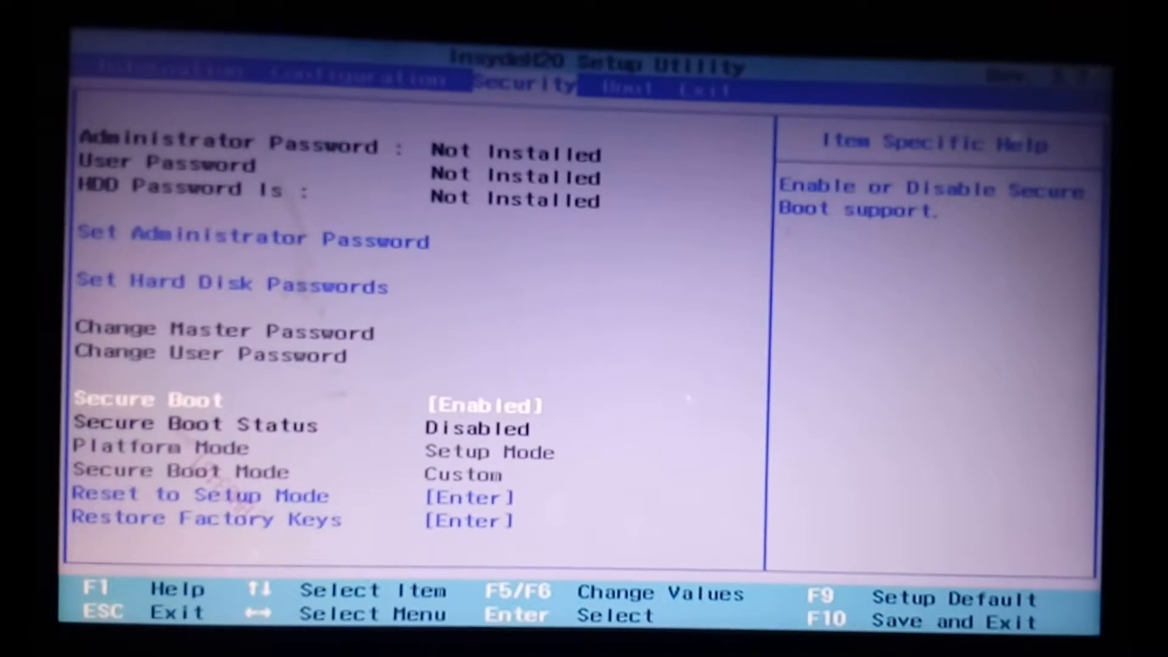
key(Enter)
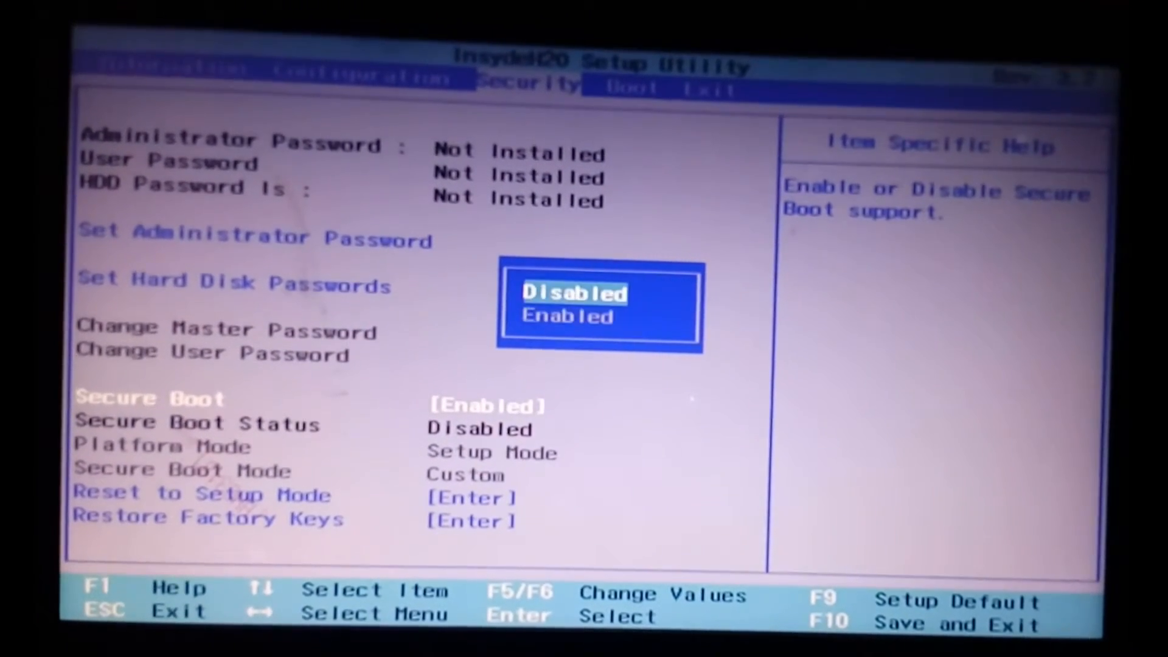
key(Right)
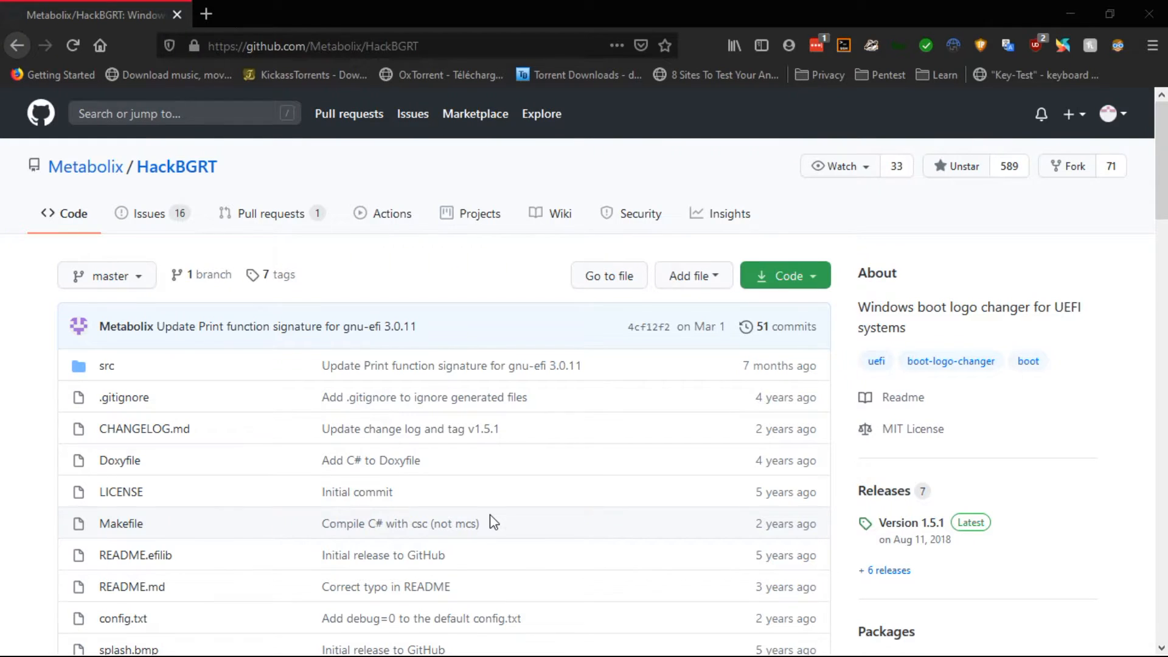
Download HackBGRT-1.5.1.zip from the Version 1.5.1 release page.
click(910, 523)
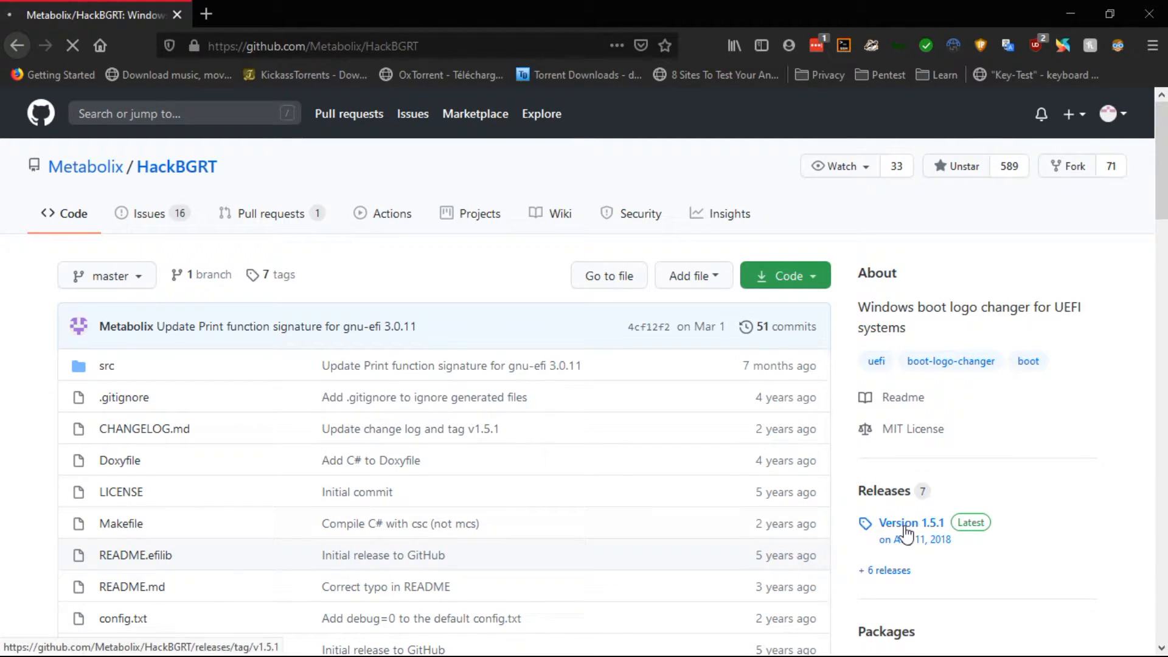
click(910, 522)
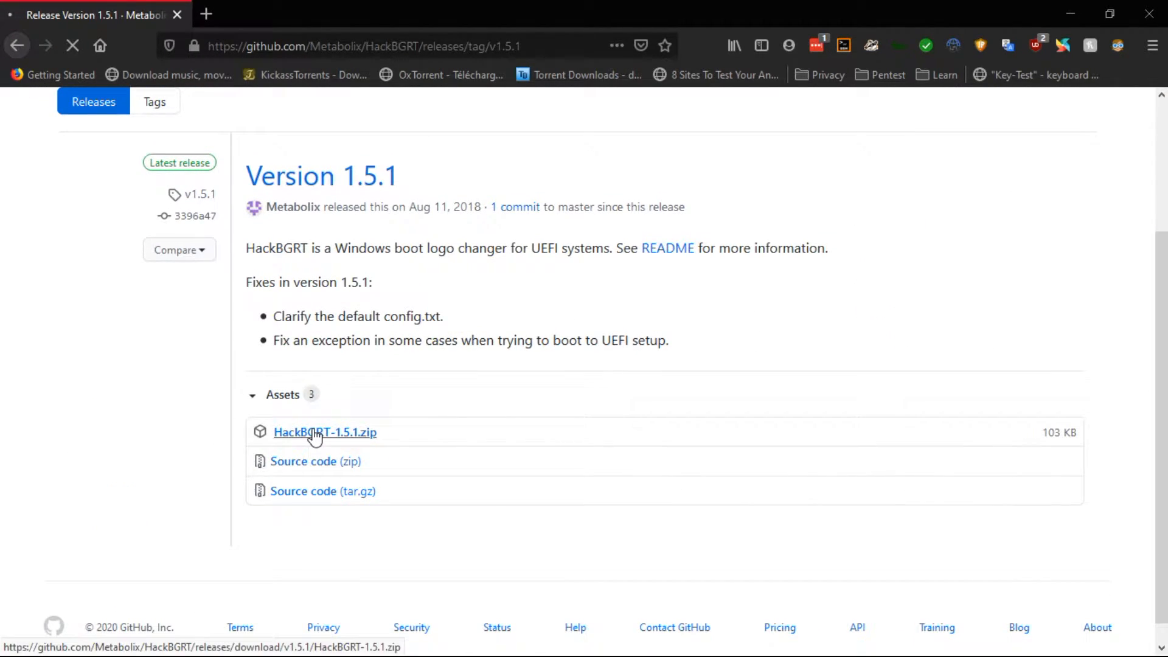
click(325, 432)
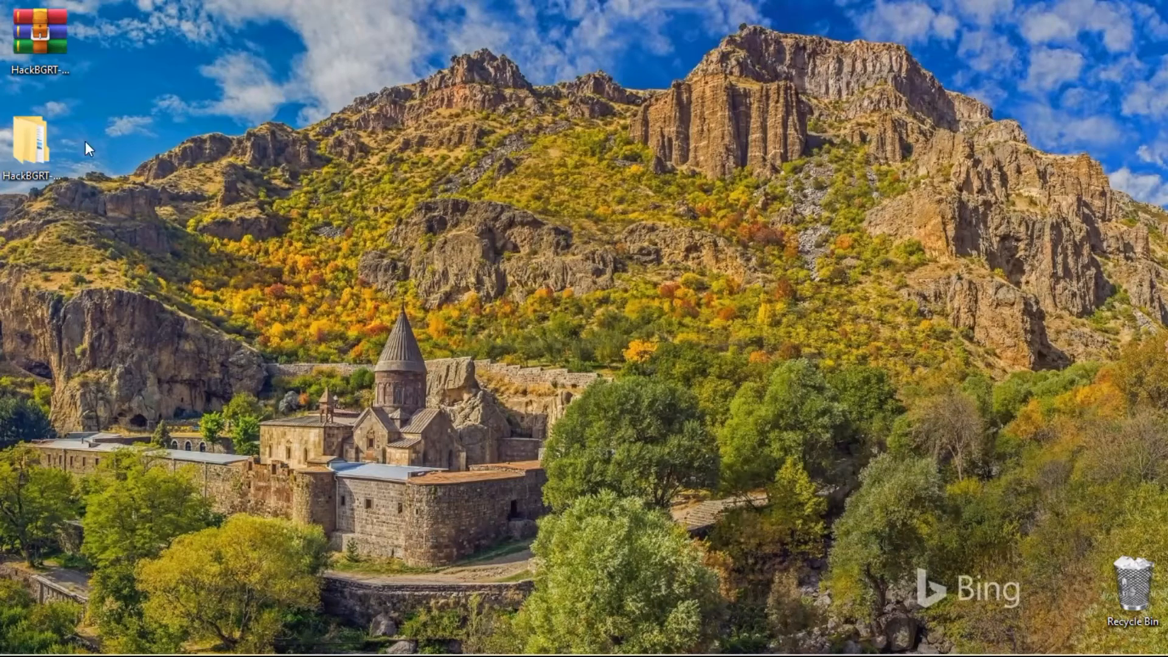
Run setup from the HackBGRT-1.5.1 folder and edit the bundled splash.bmp in Paint.
double_click(33, 140)
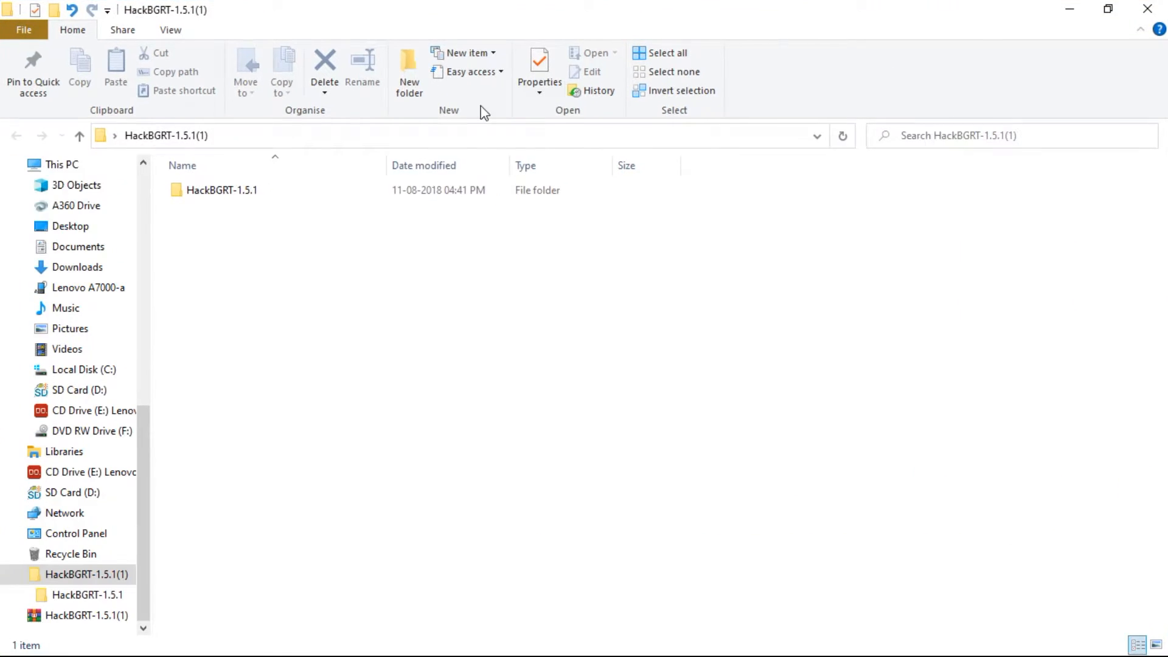
double_click(221, 190)
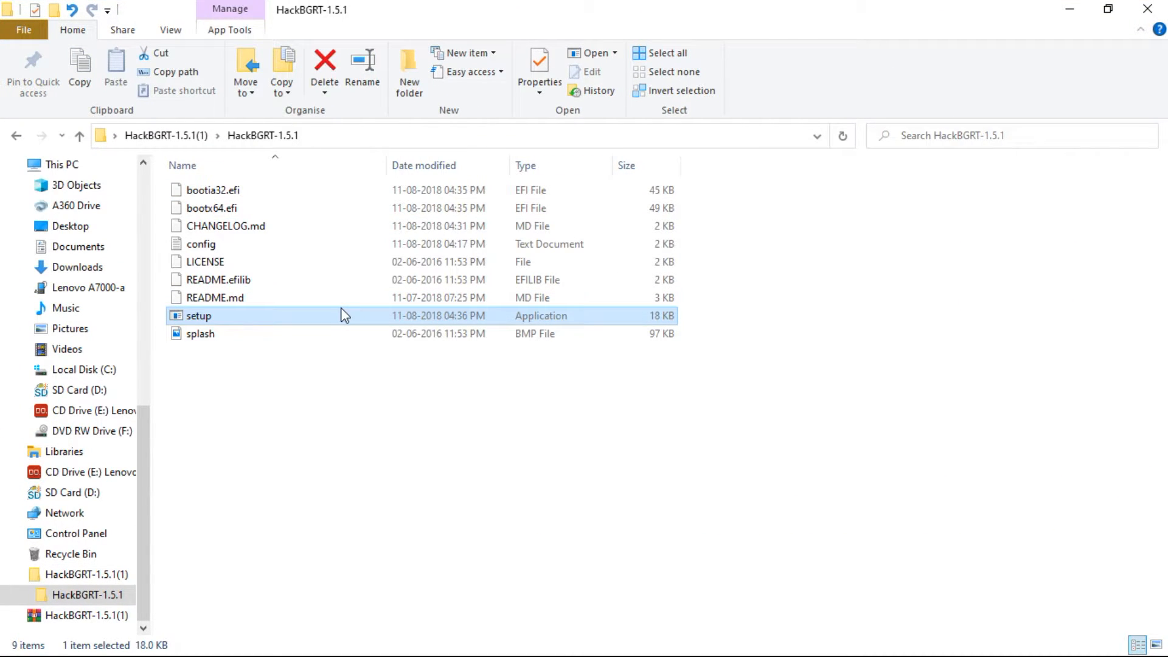
double_click(198, 315)
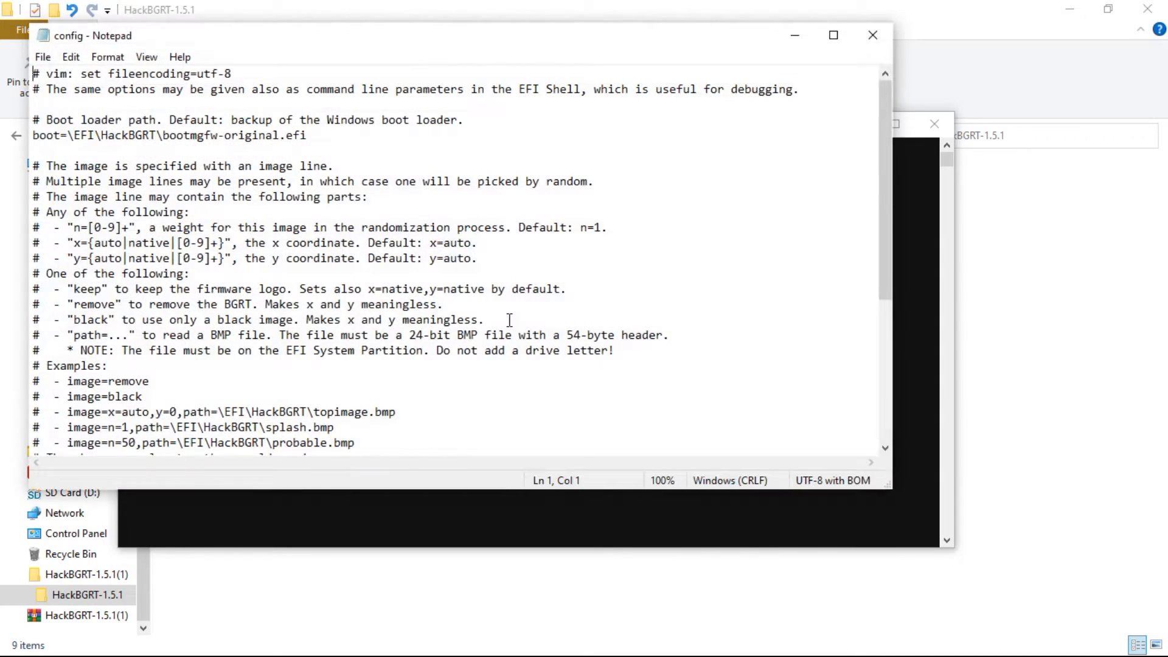
mouse_move(766, 95)
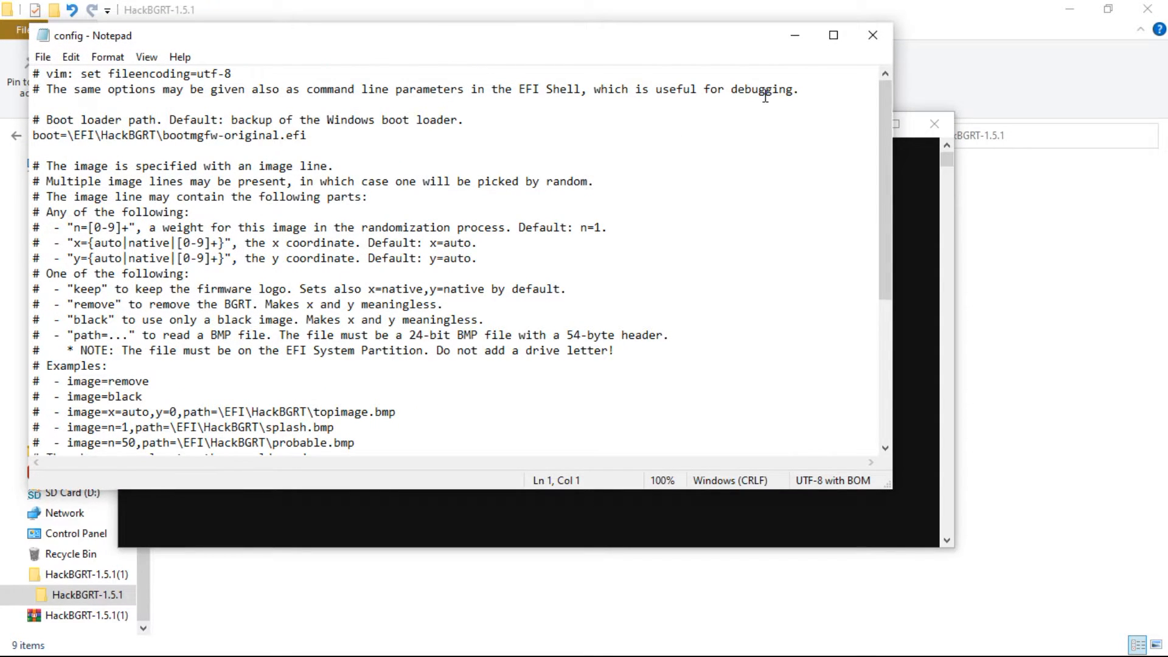
click(872, 35)
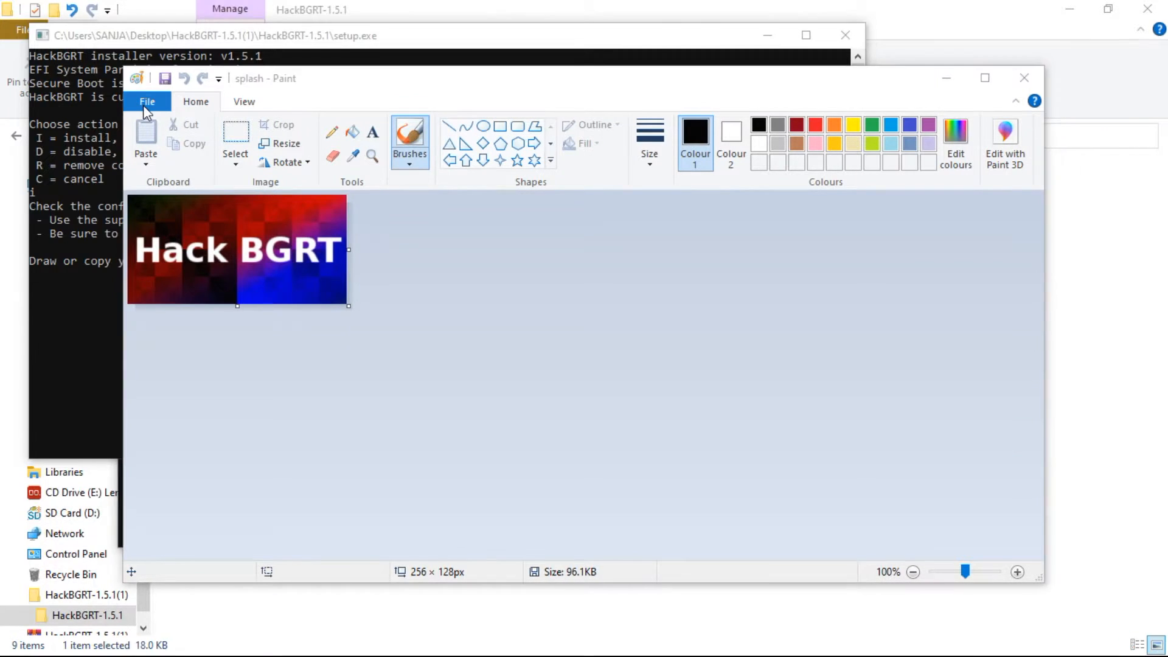
mouse_move(147, 101)
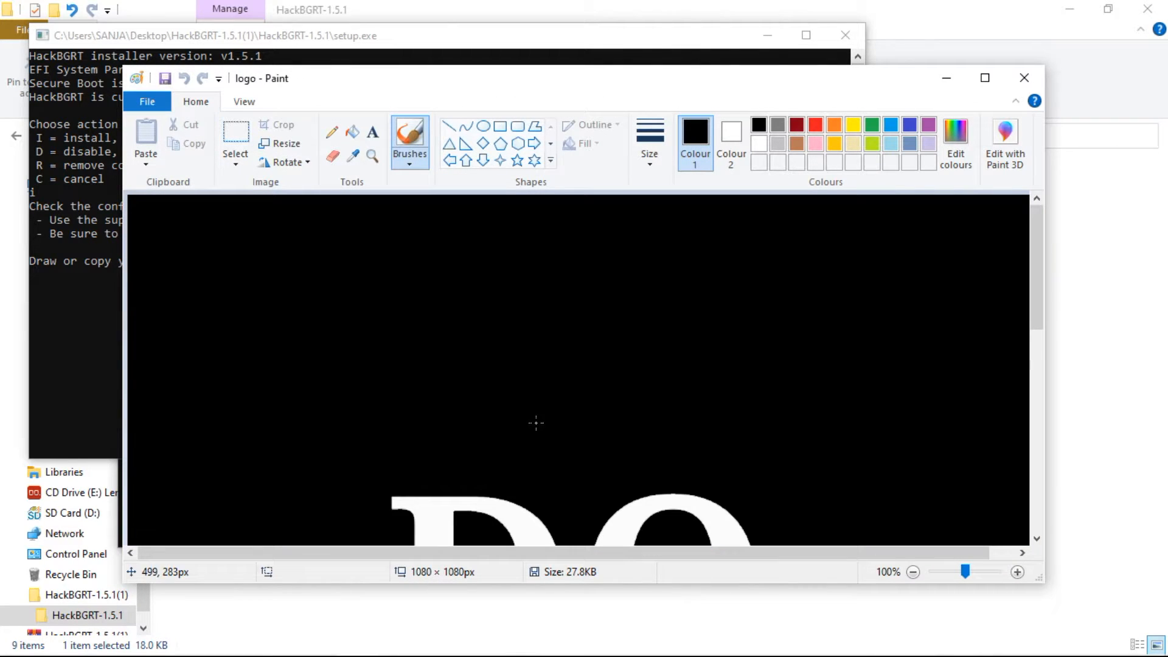
Resize the logo to 400 × 400 pixels and start saving it as a new file.
click(281, 143)
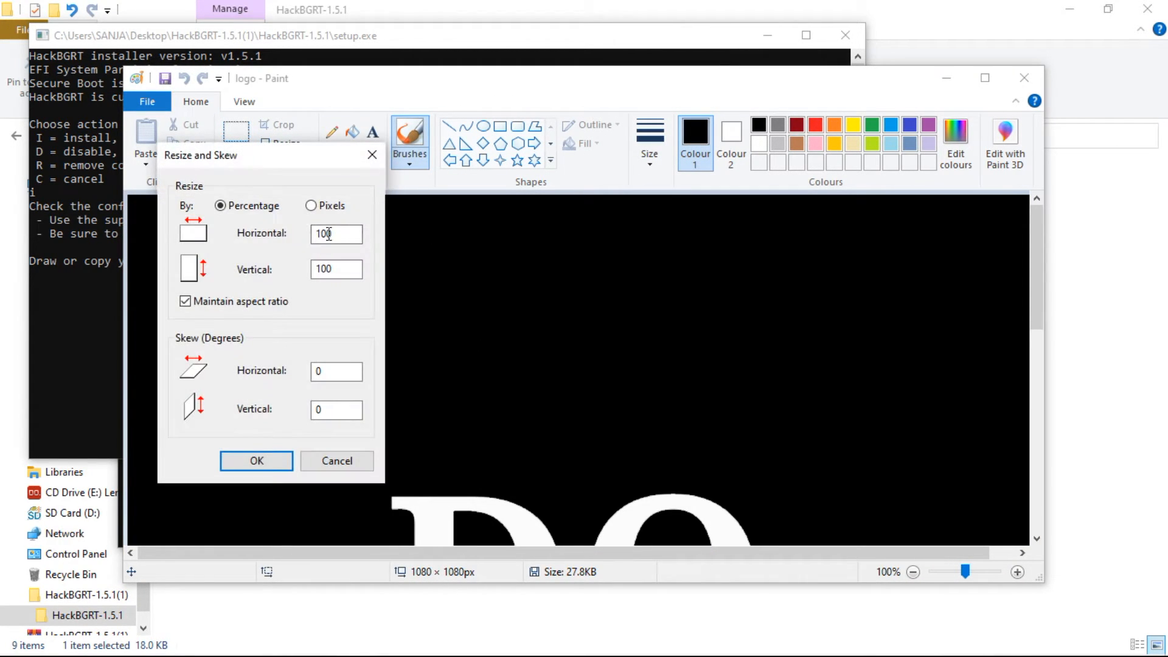
click(312, 206)
text(400)
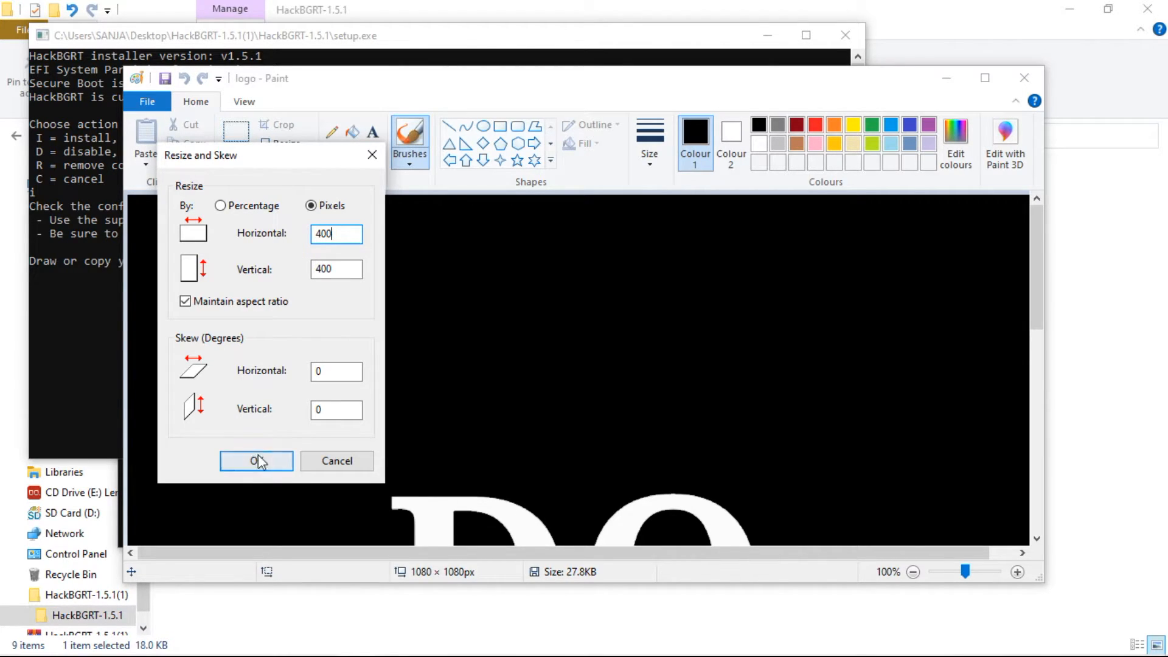
click(257, 460)
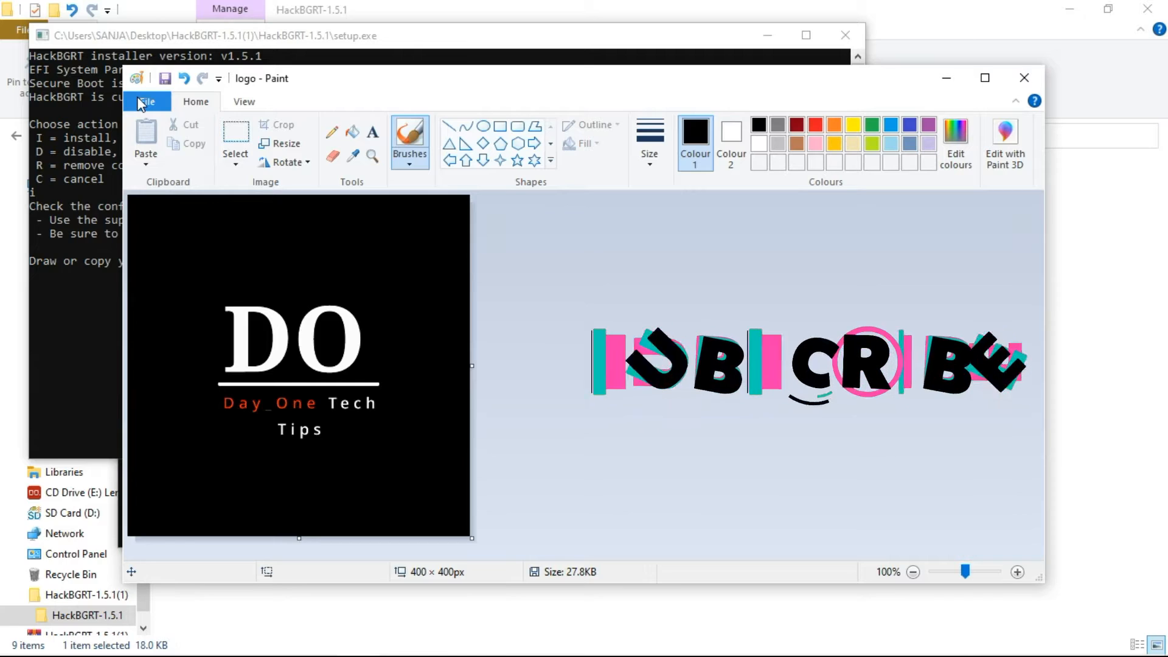
click(146, 101)
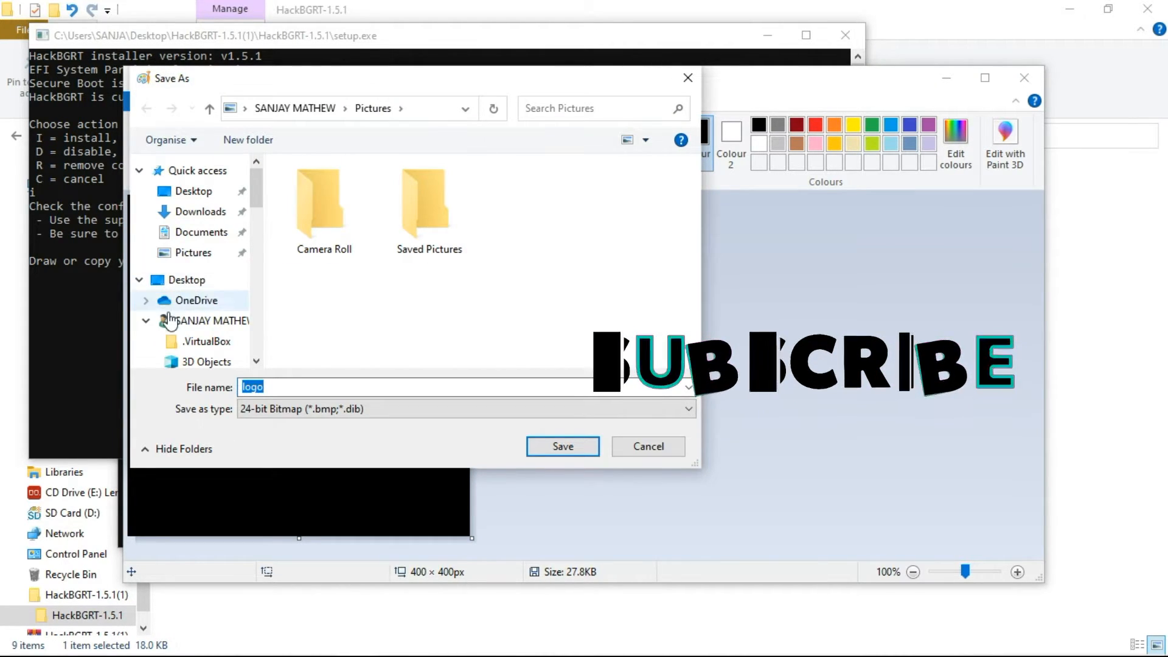
Navigate the Save As dialog to This PC > Local Disk (A:) > EFI > HackBGRT.
click(214, 320)
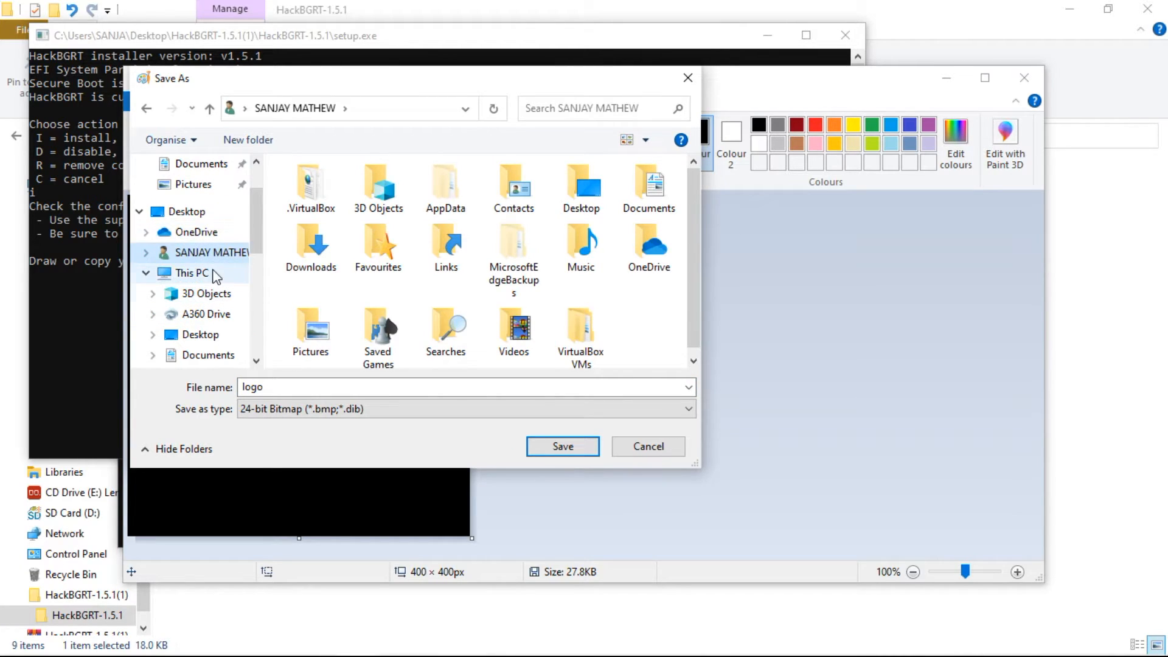
click(192, 272)
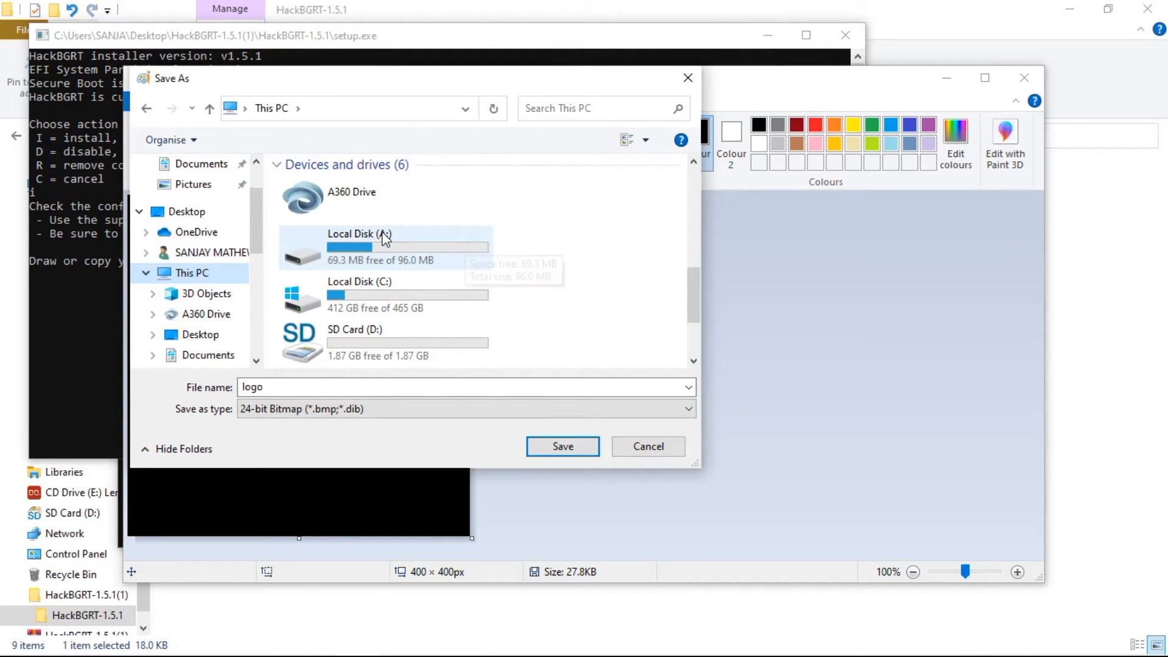
click(380, 246)
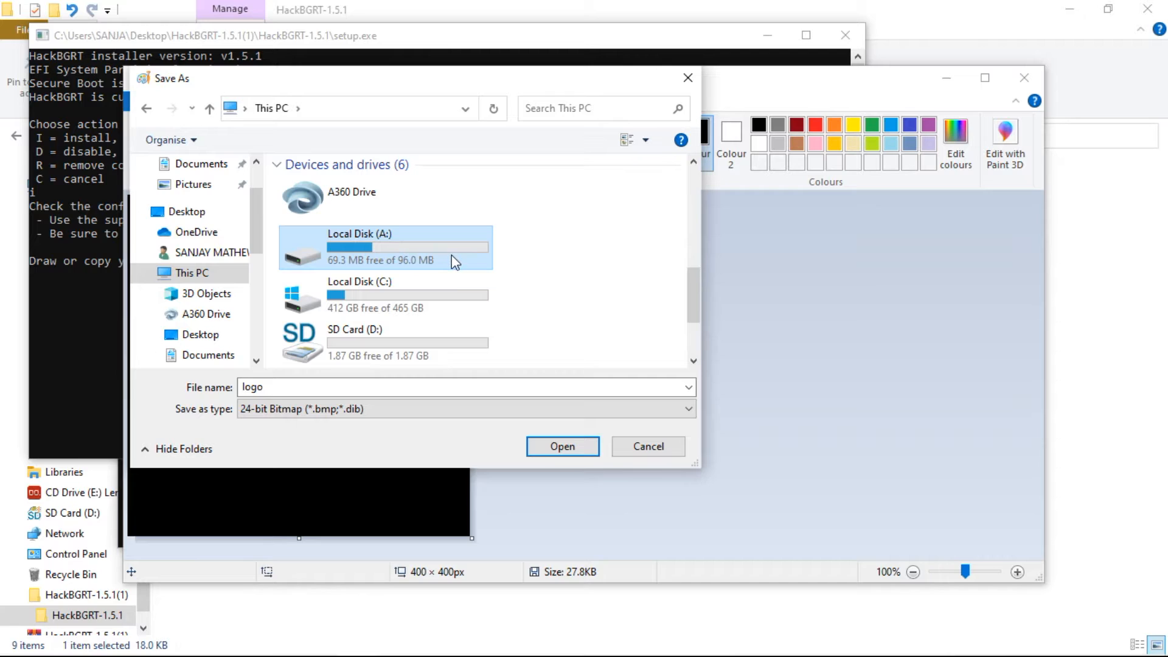
double_click(380, 246)
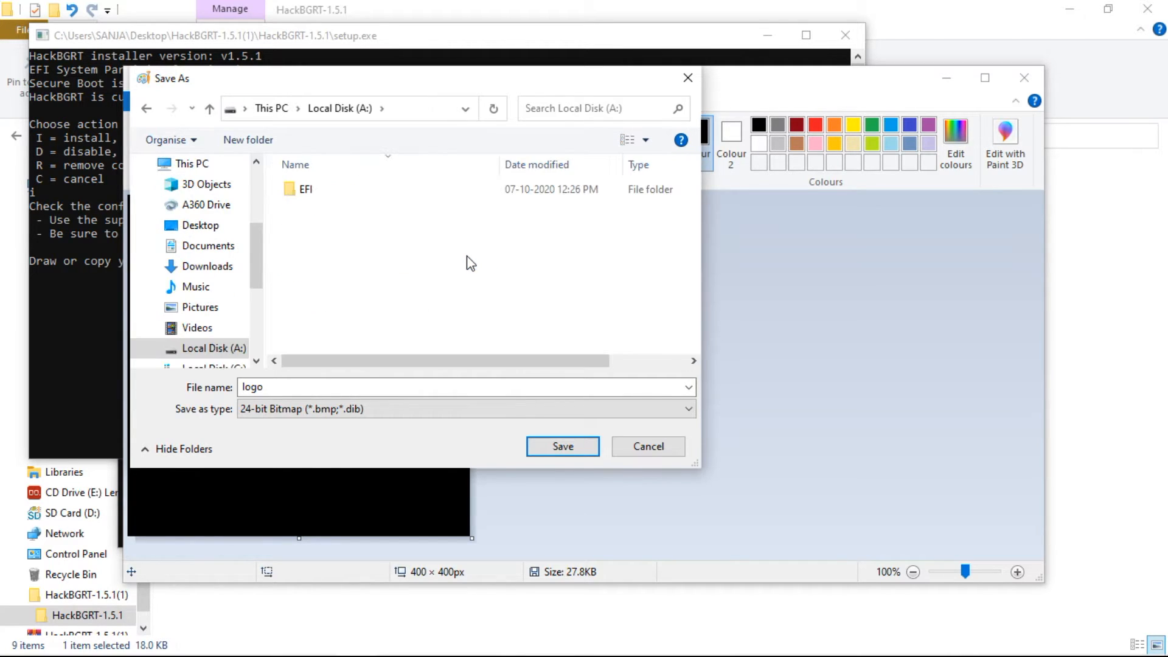
double_click(303, 188)
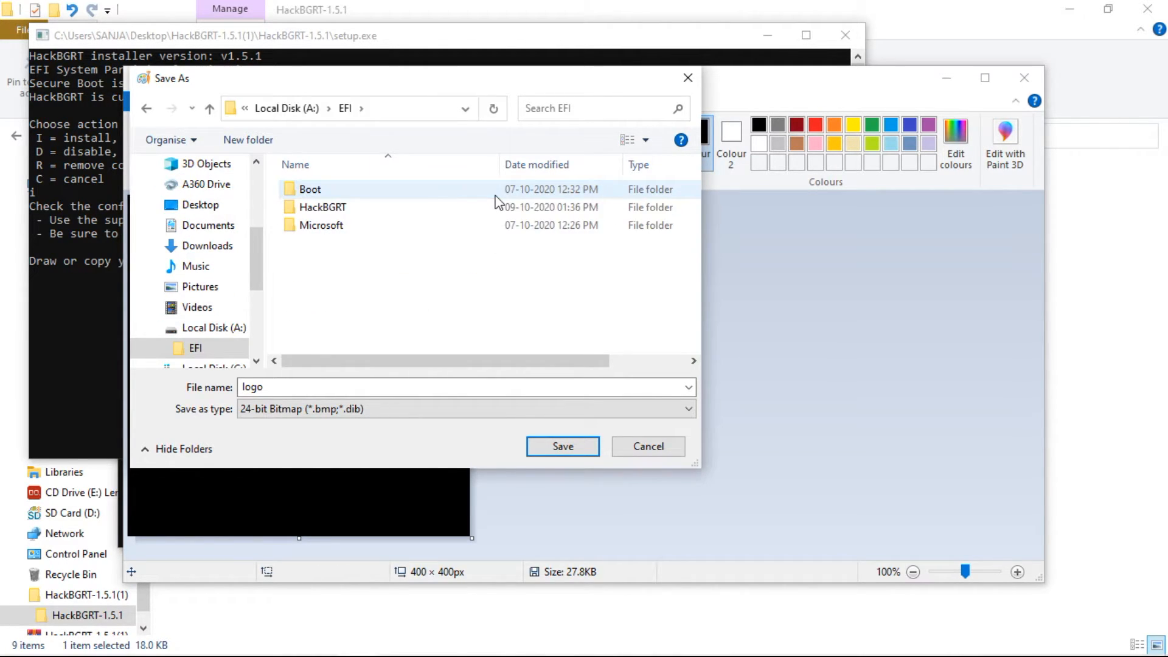
double_click(322, 207)
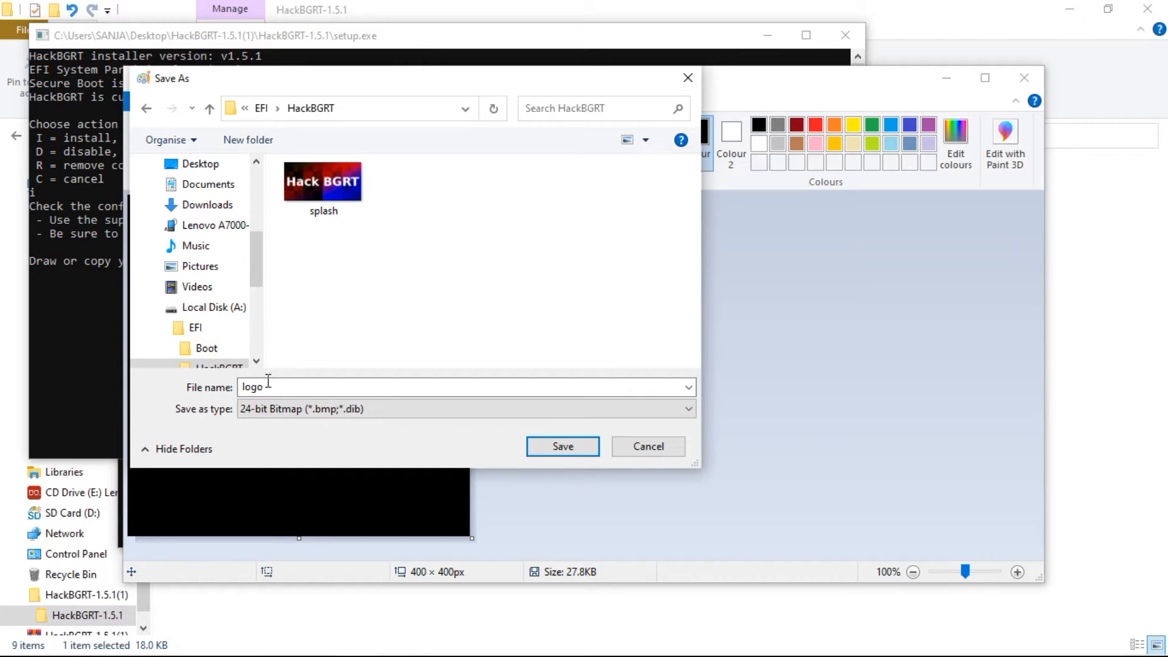
Save the logo under the file name splash.bmp in the HackBGRT folder.
text(s)
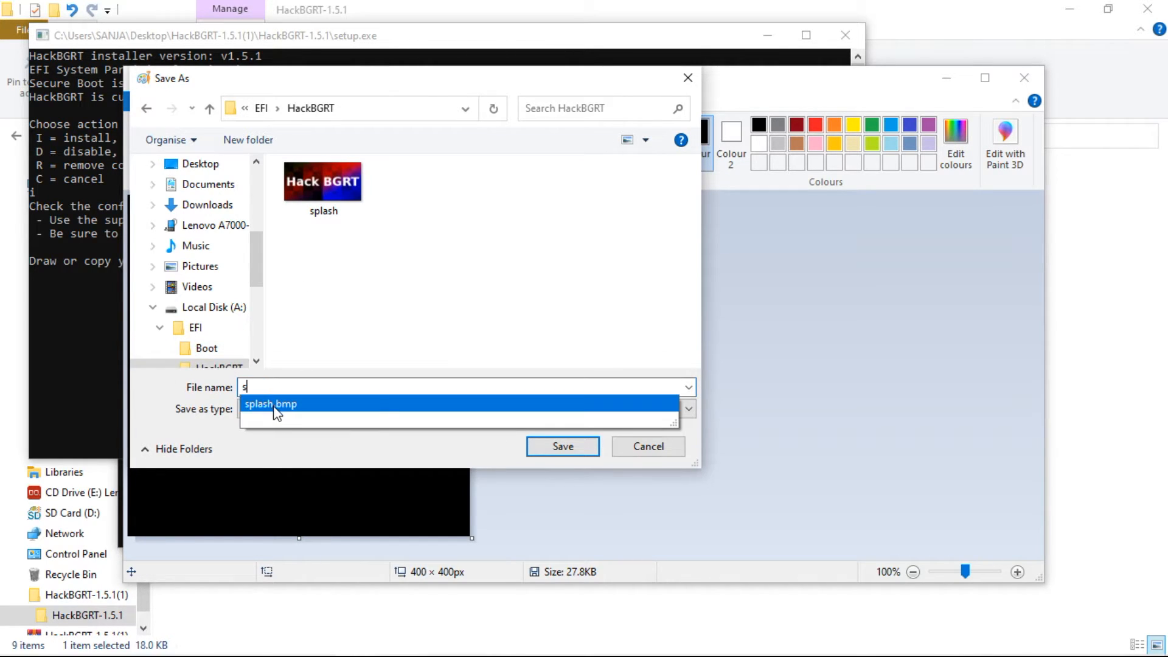
click(270, 404)
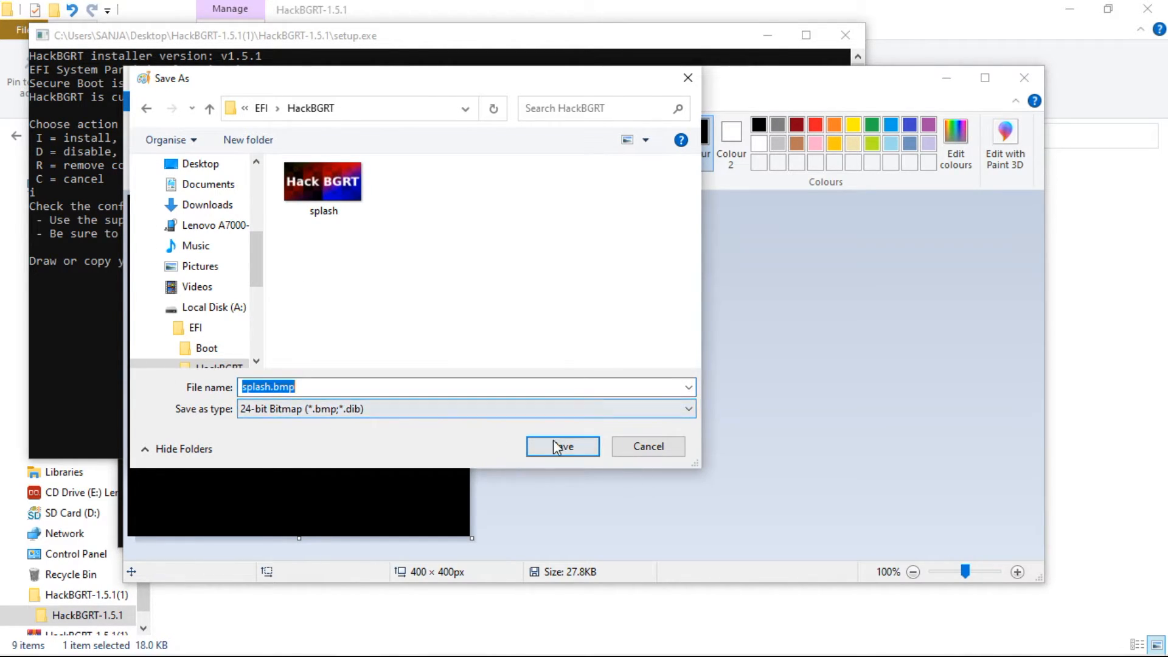
click(562, 446)
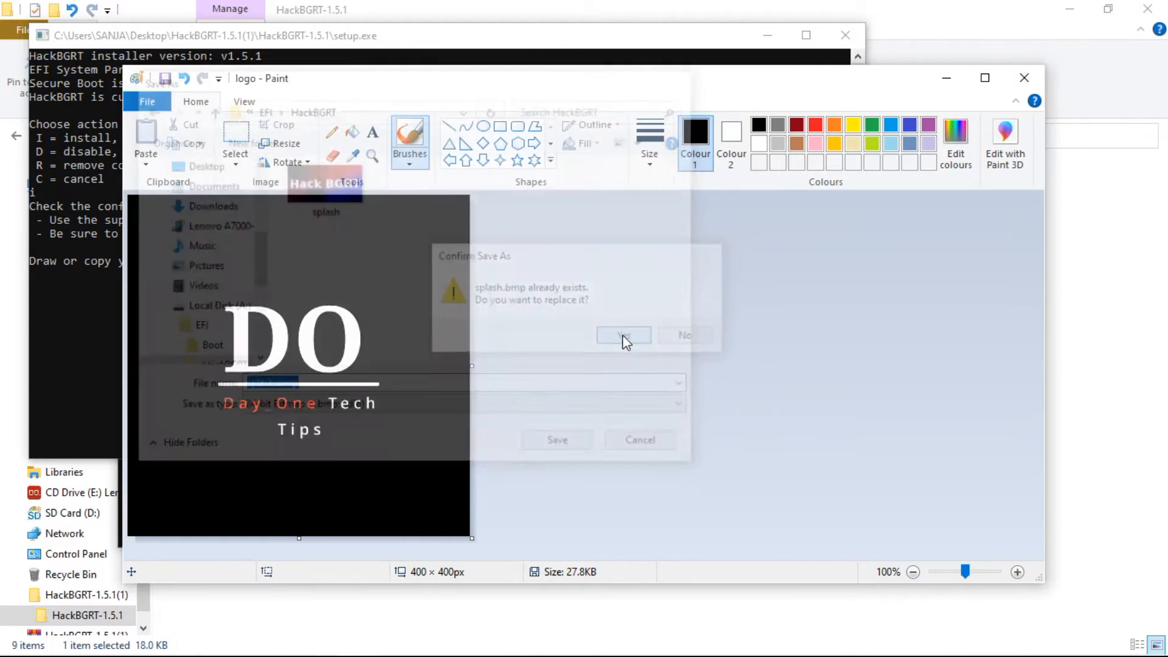
Confirm replacing the existing splash.bmp with the resized logo.
click(623, 336)
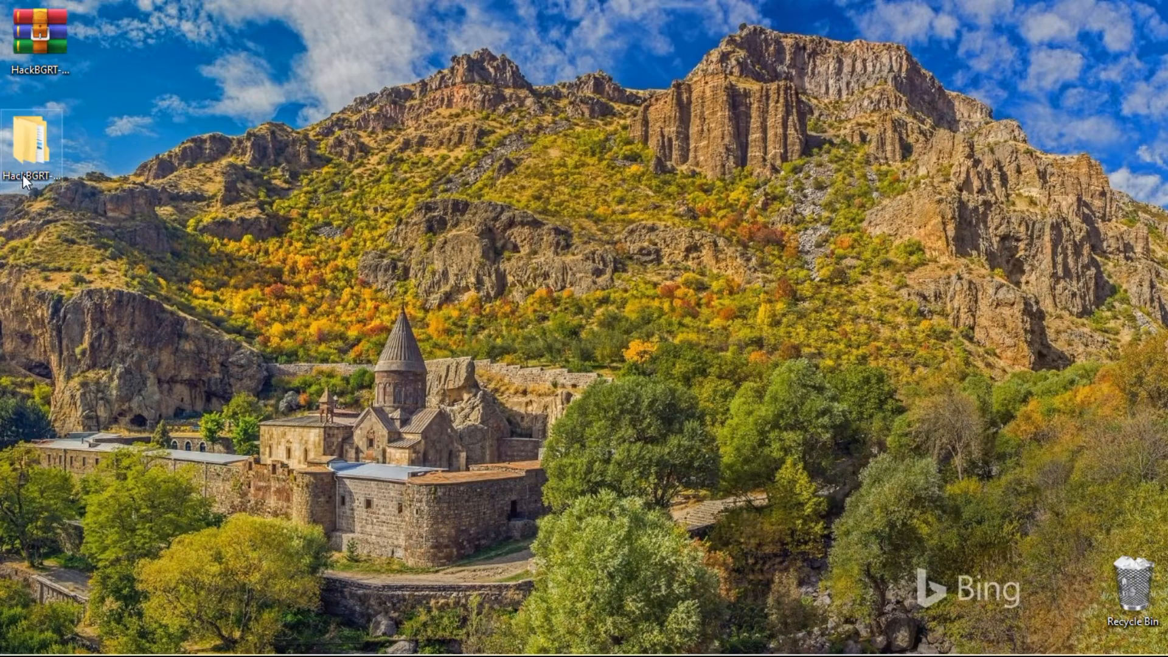
Run the HackBGRT setup installer from the desktop's HackBGRT-1.5.1 folder.
double_click(37, 135)
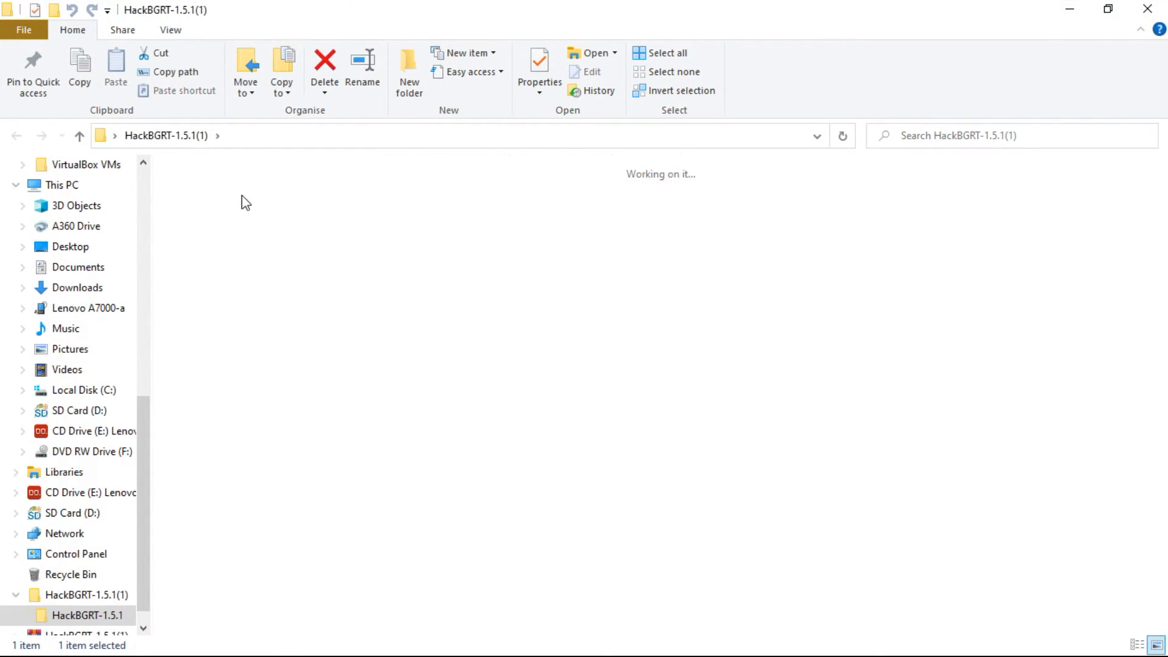
double_click(87, 615)
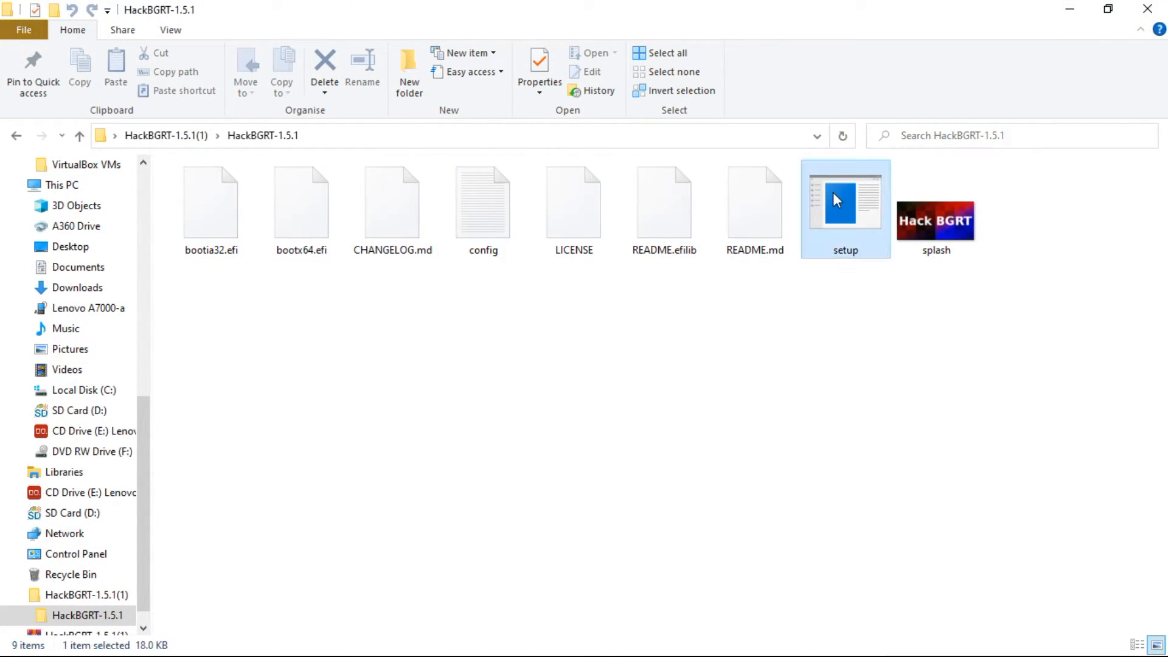
double_click(845, 199)
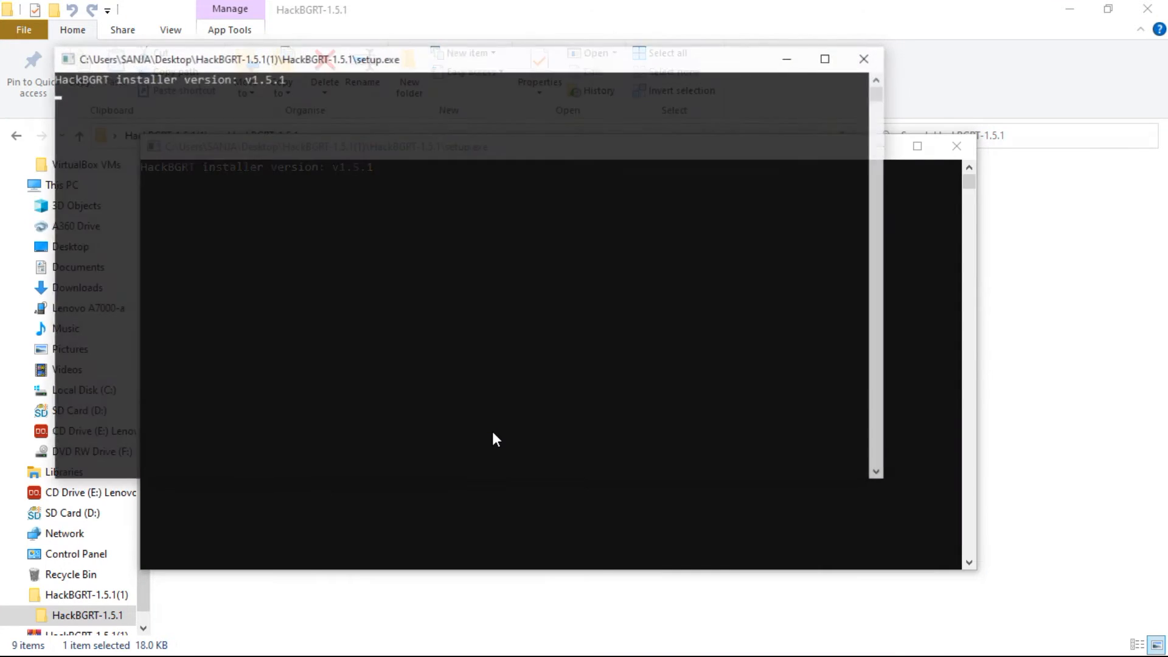